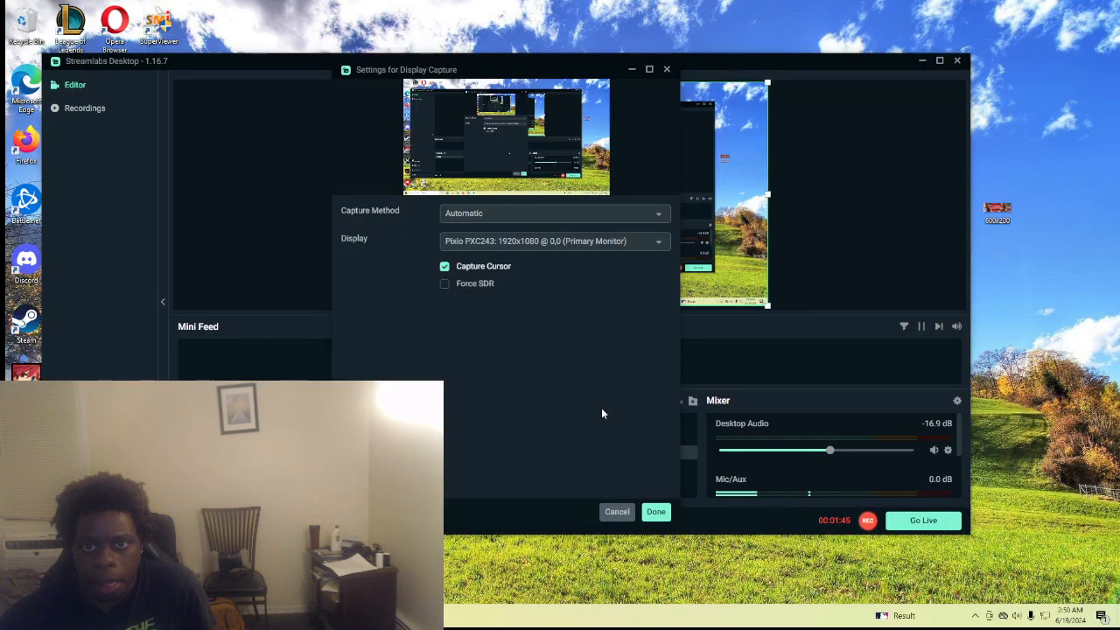
Confirm the Display Capture source and bring up the Settings window on General.
click(655, 511)
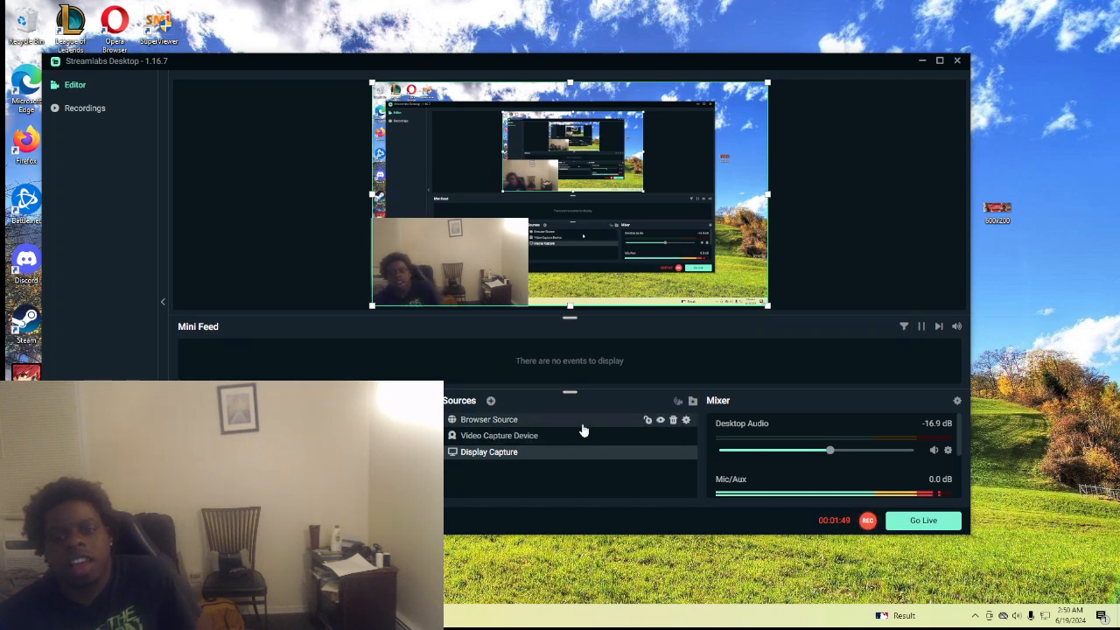
click(490, 451)
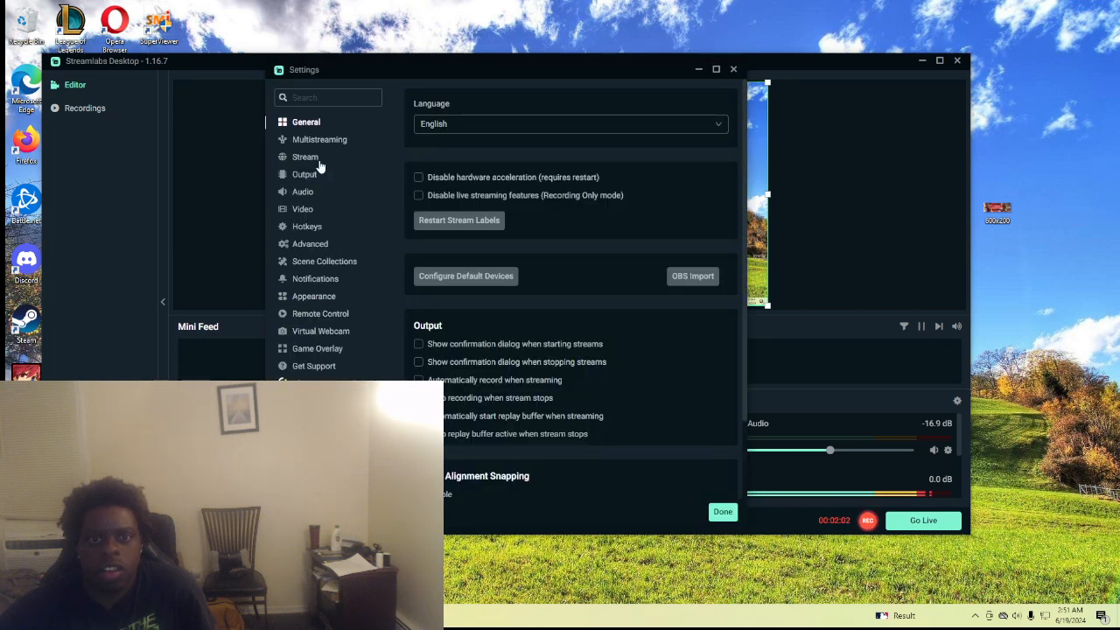
Review the Stream page (YouTube RTMPS) and Video page with 1280x720 at 30 FPS.
click(304, 157)
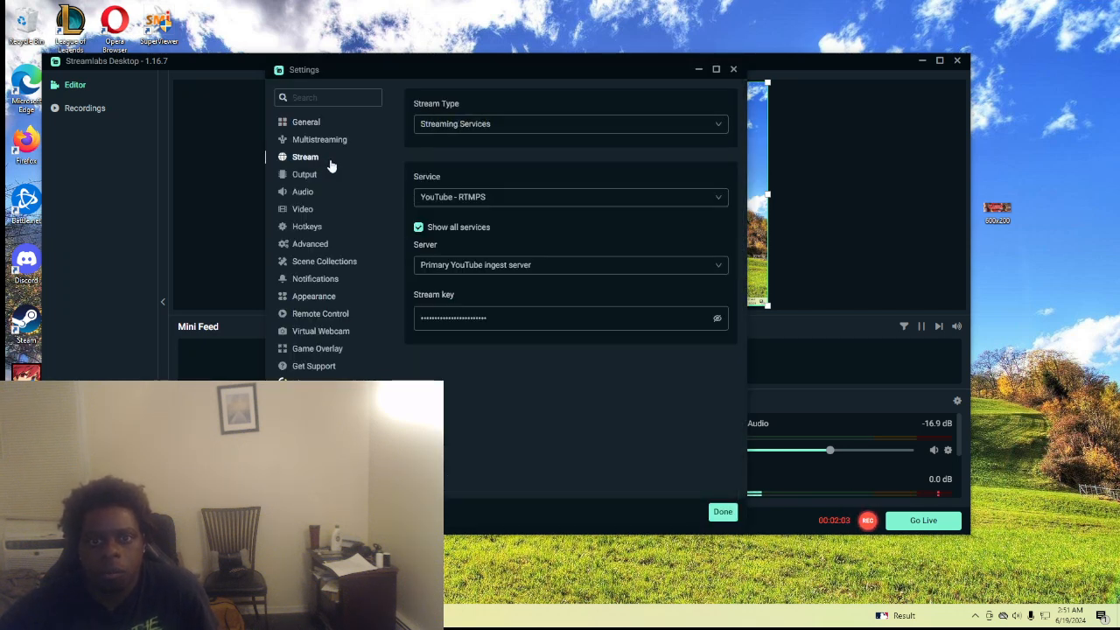
click(301, 210)
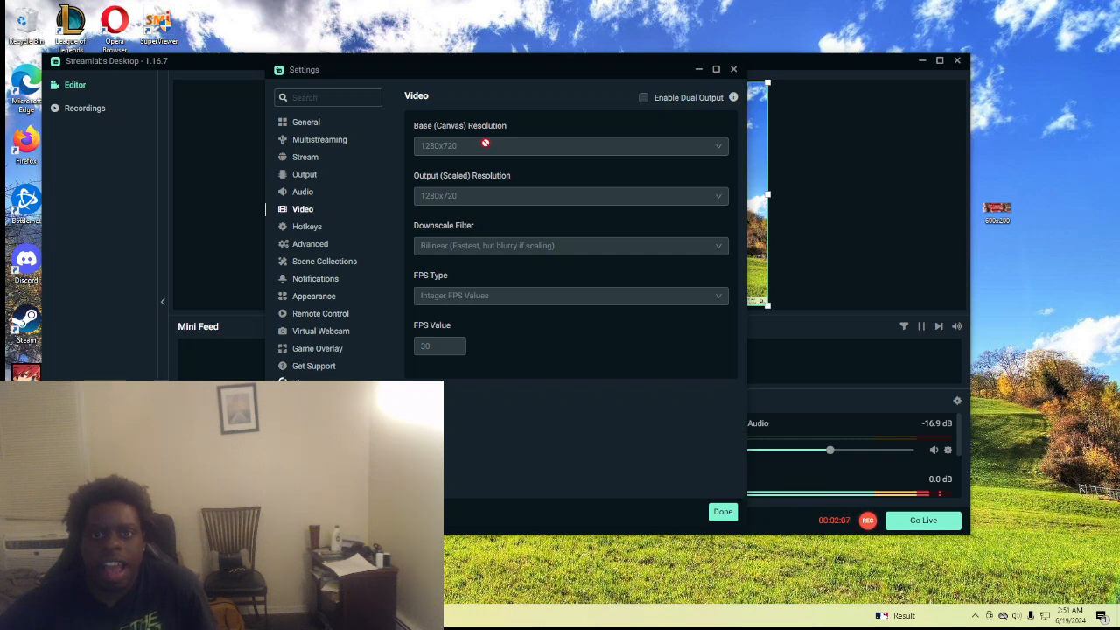
mouse_move(480, 154)
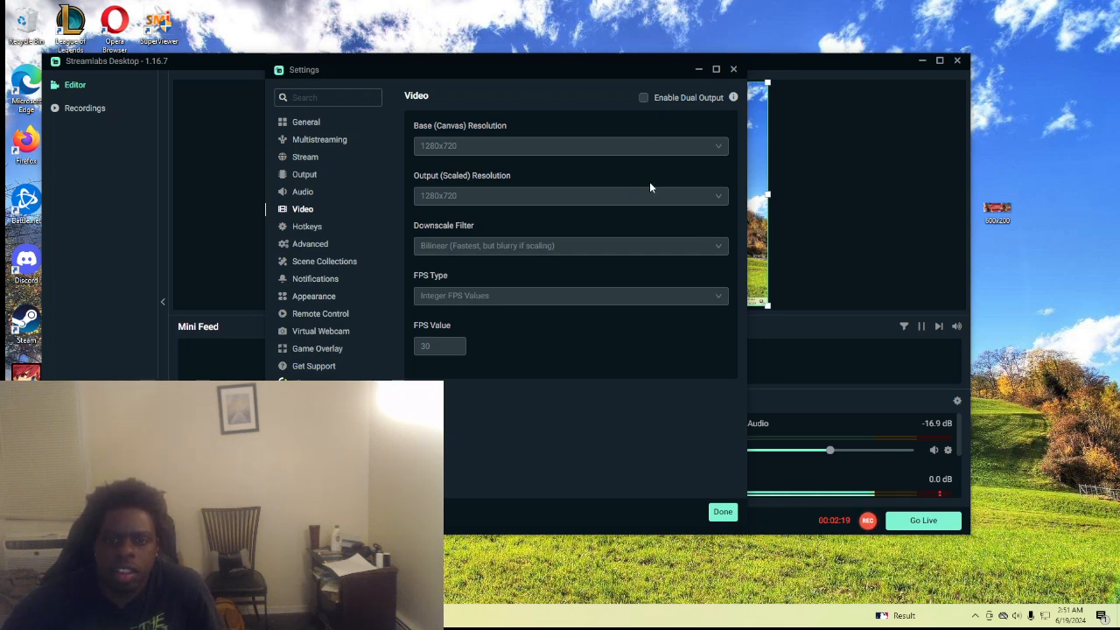
mouse_move(490, 142)
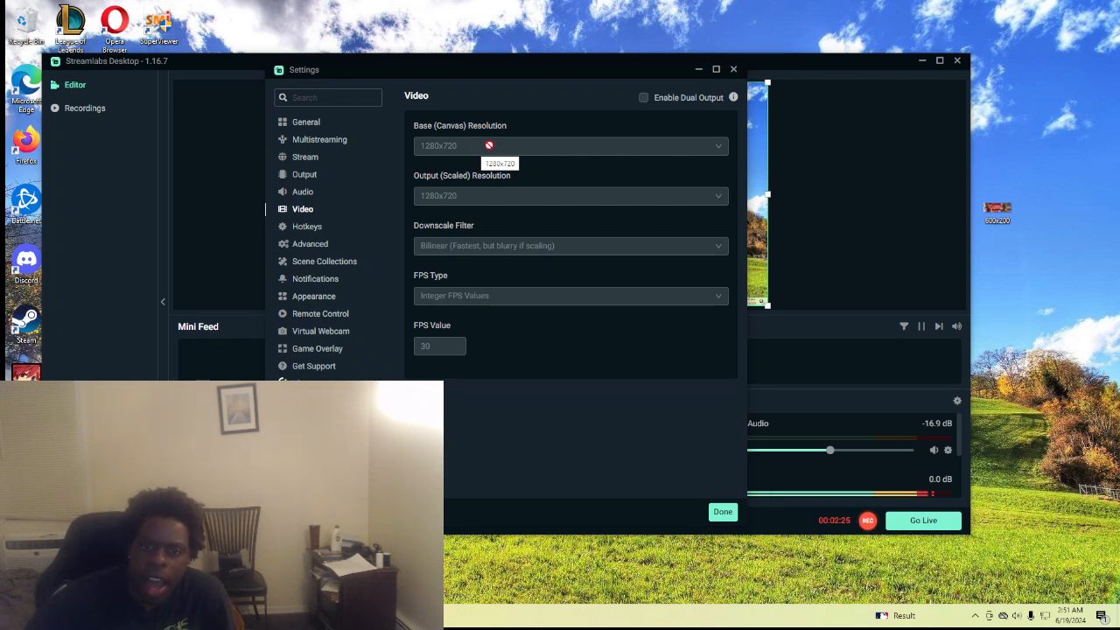
mouse_move(609, 147)
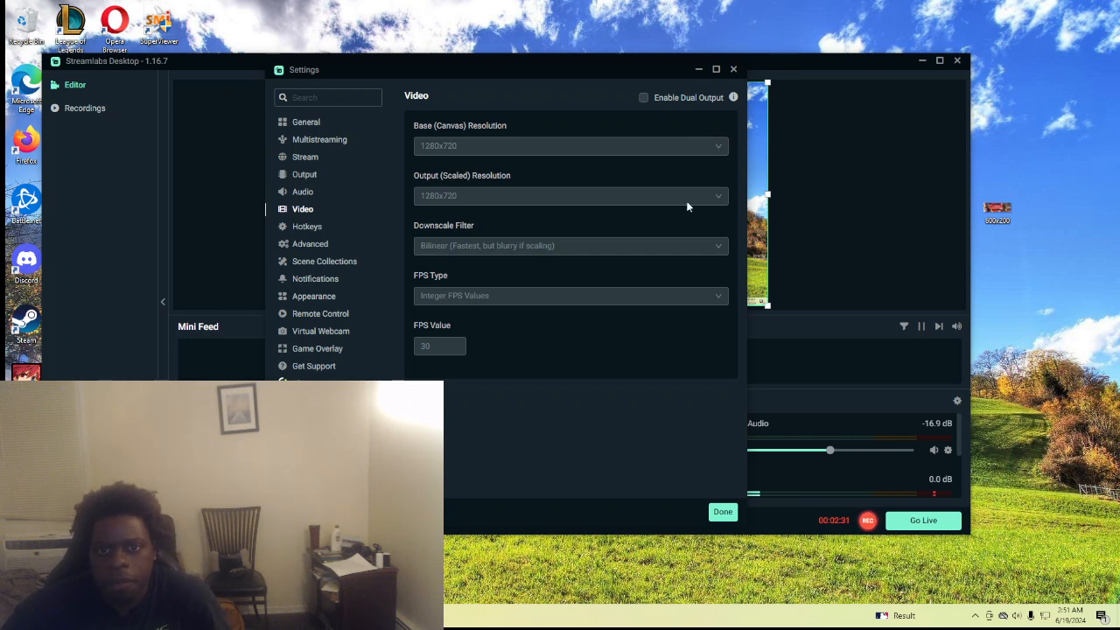
mouse_move(595, 191)
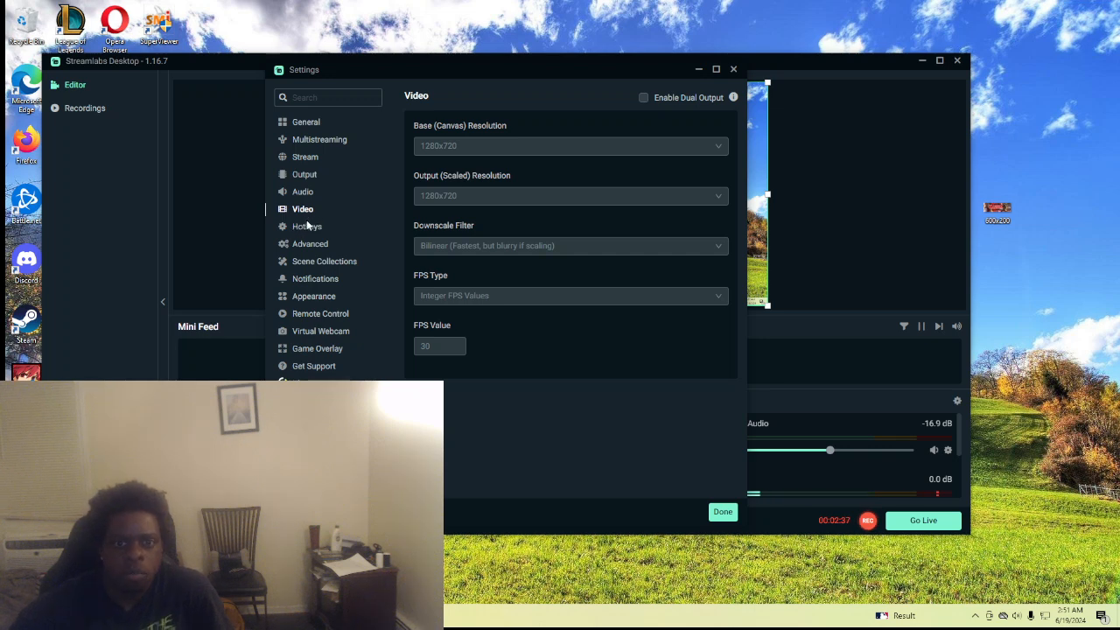
mouse_move(301, 175)
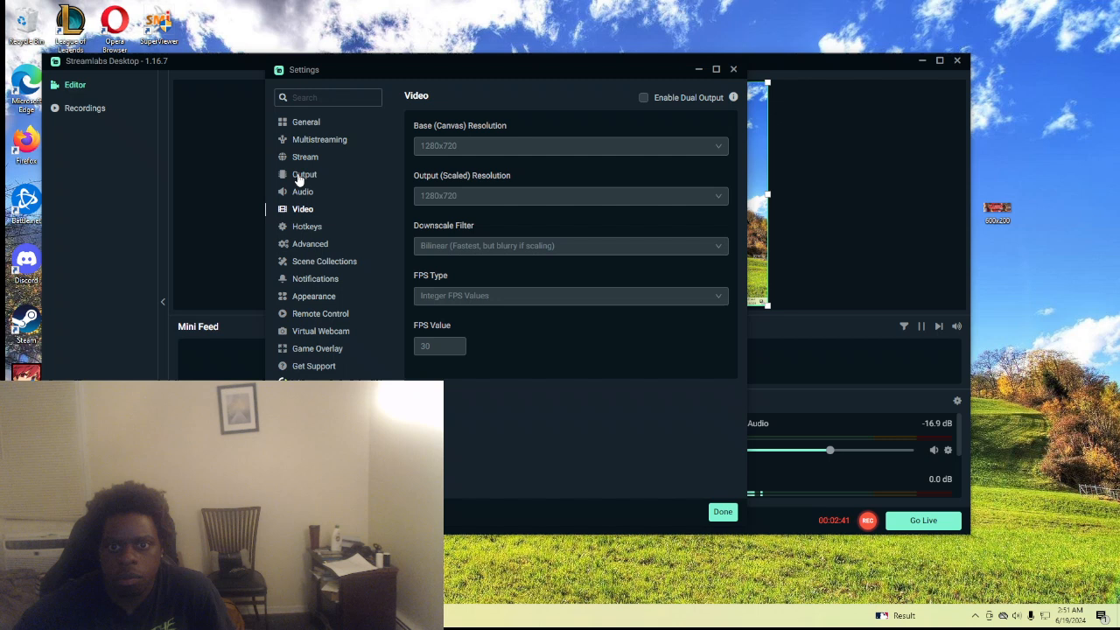
Review the Output streaming settings: QuickSync H.264, CBR 2500, veryfast, baseline profile.
click(305, 175)
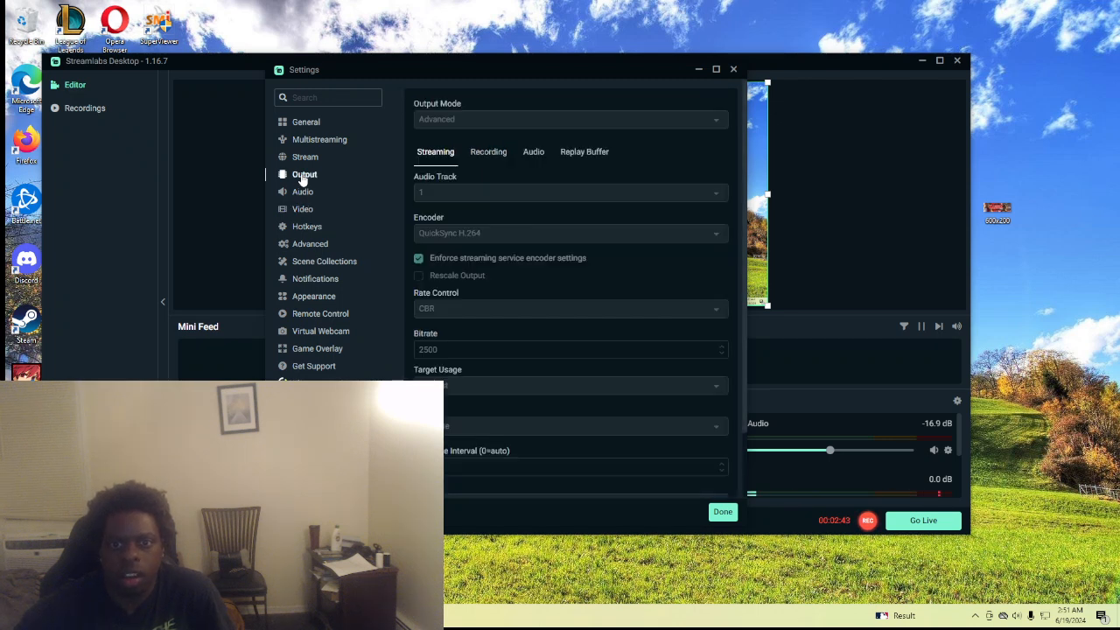
mouse_move(692, 221)
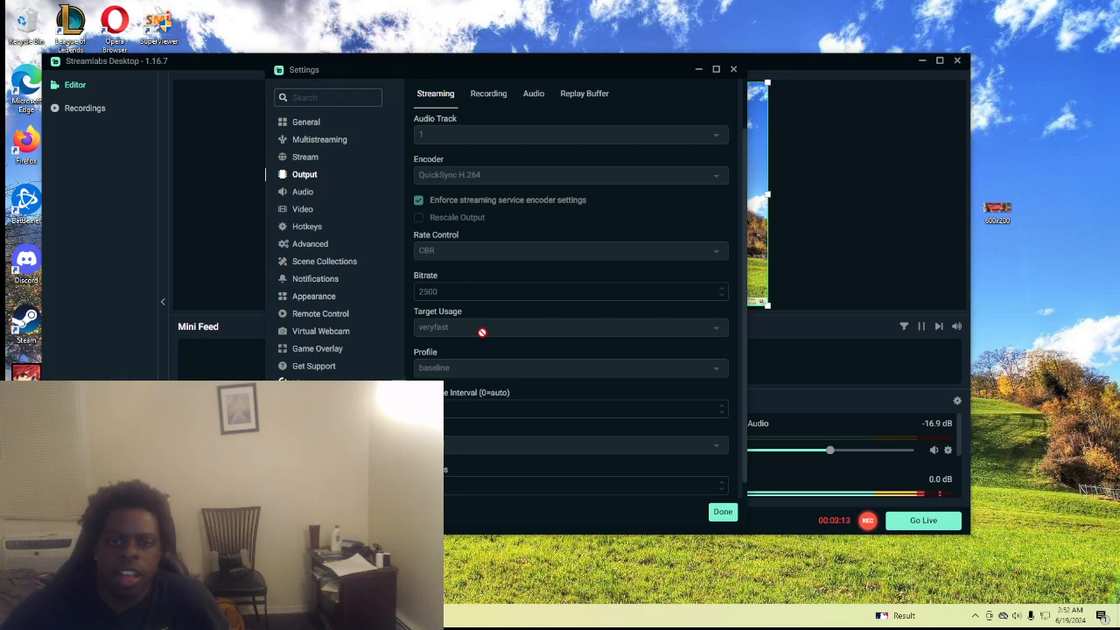
right_click(458, 327)
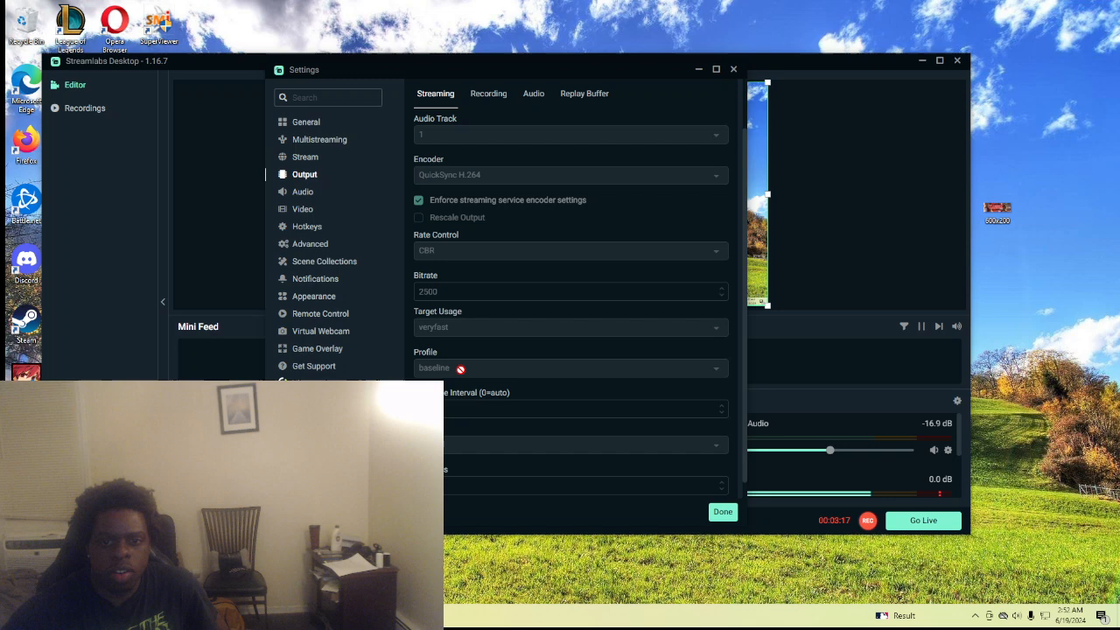
scroll(down, 3)
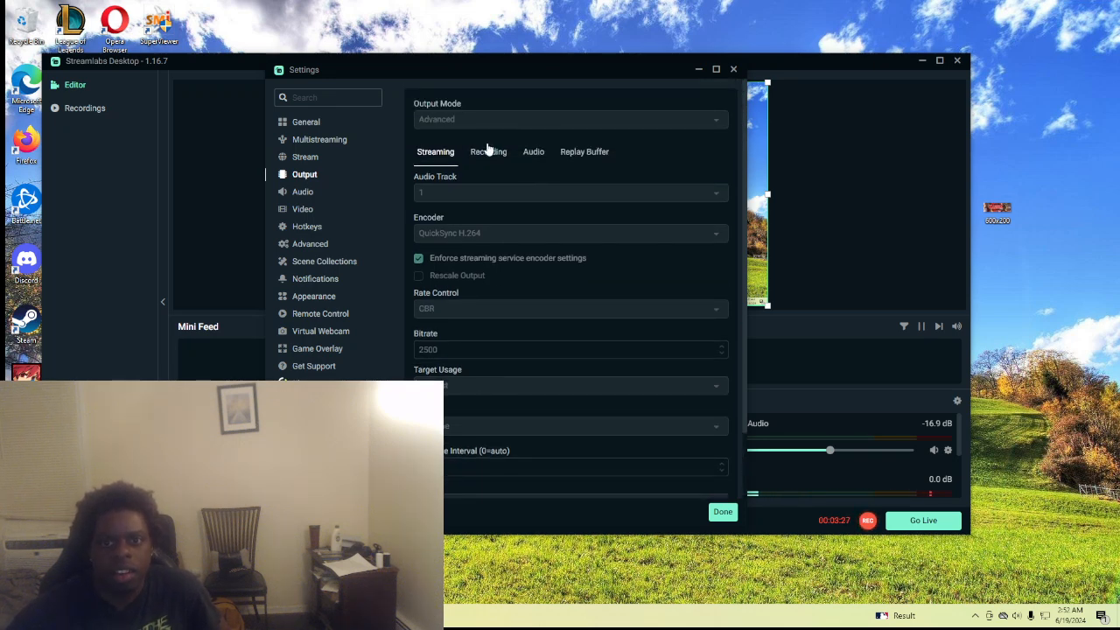
Review Recording output as mp4 with QuickSync H.264, CBR at 6000, then finish with Done.
click(486, 150)
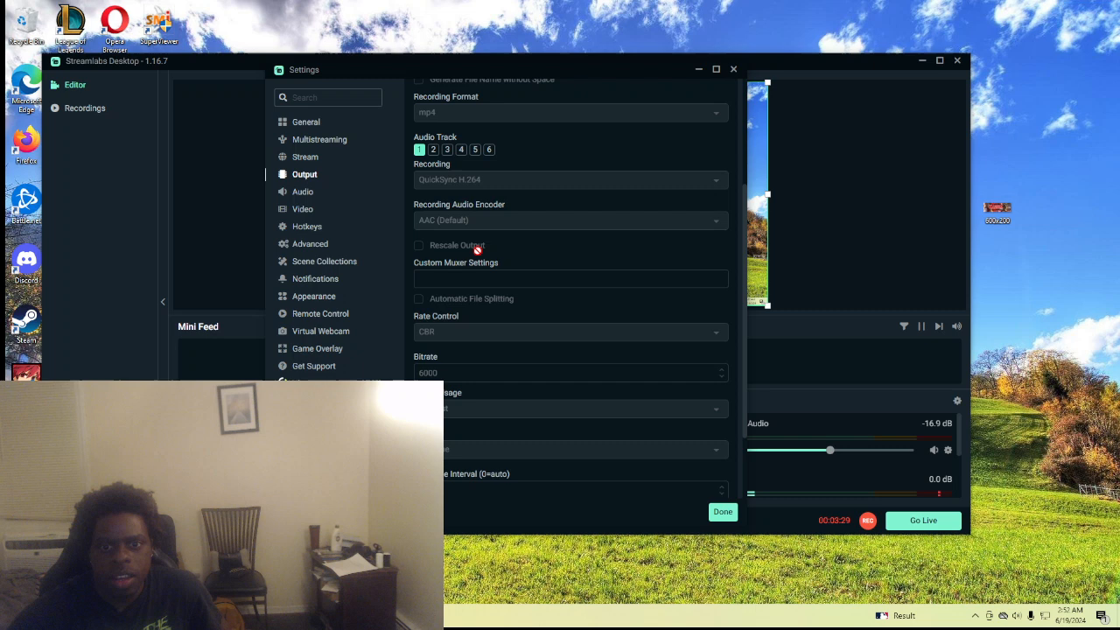
scroll(up, 3)
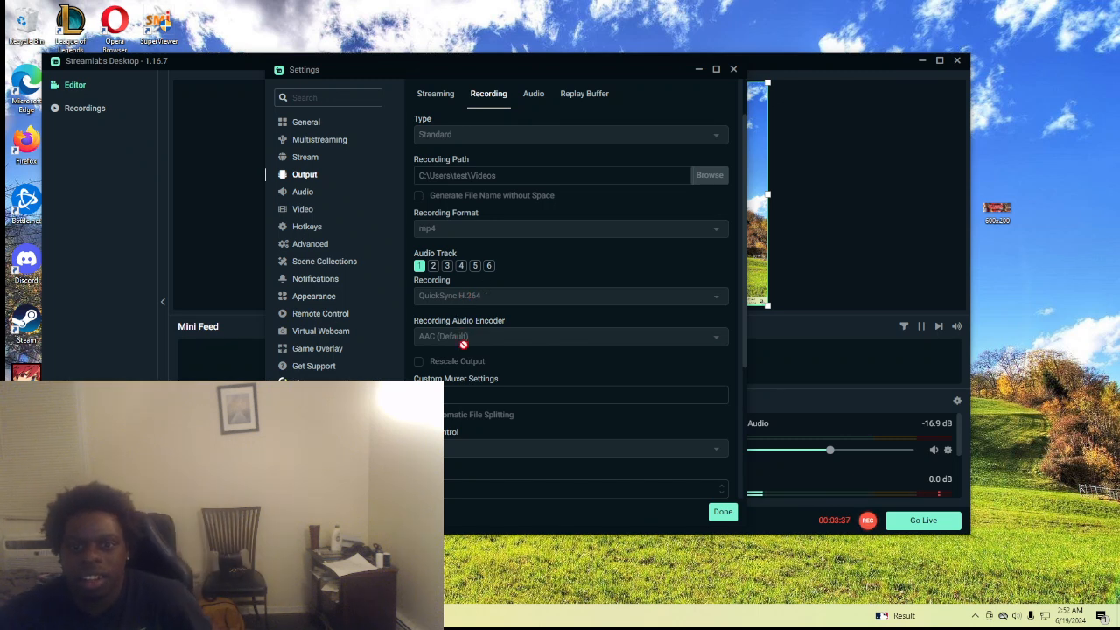
scroll(down, 3)
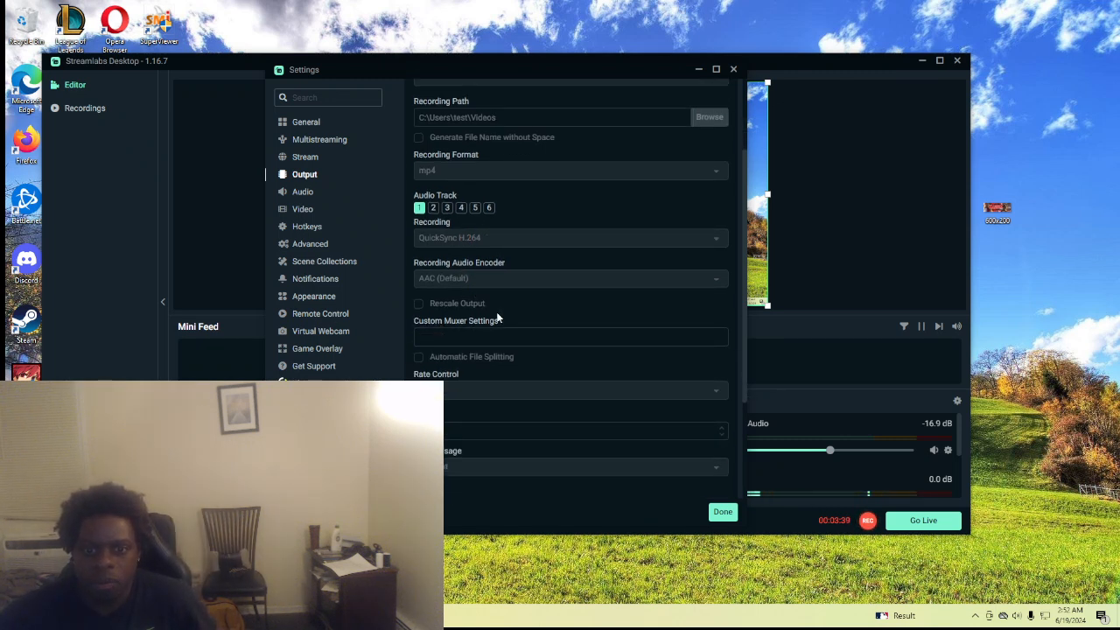
scroll(down, 3)
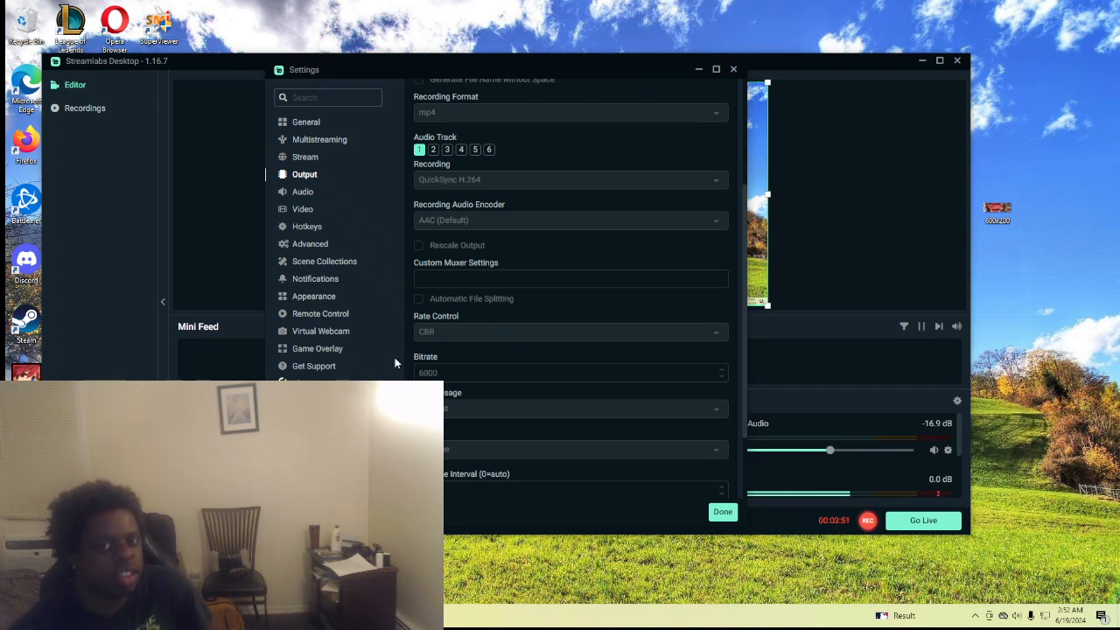
scroll(down, 3)
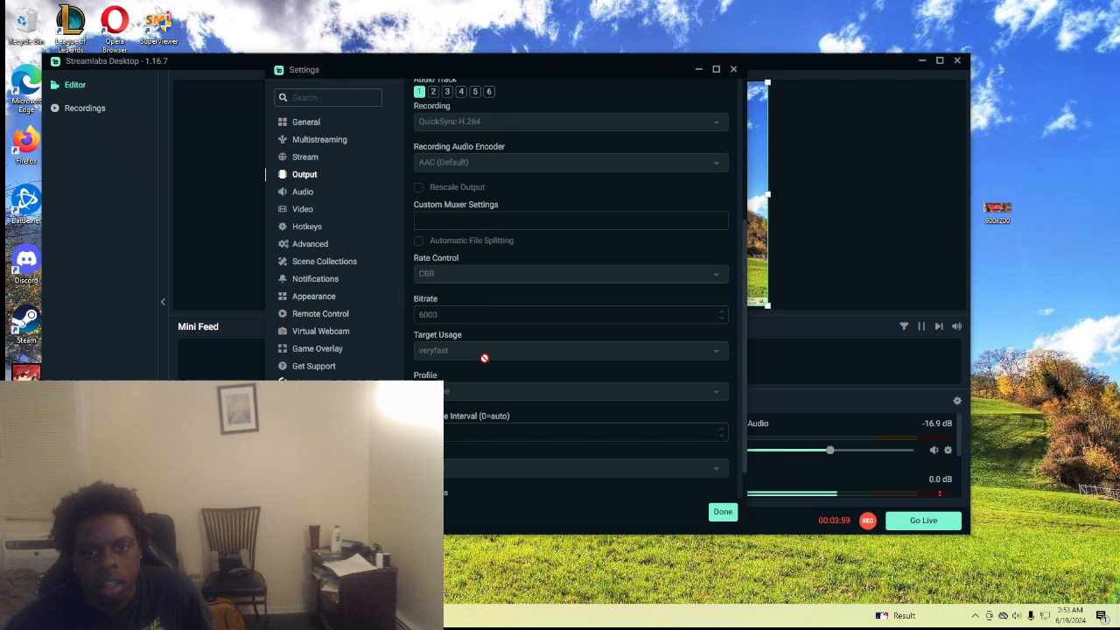
scroll(down, 3)
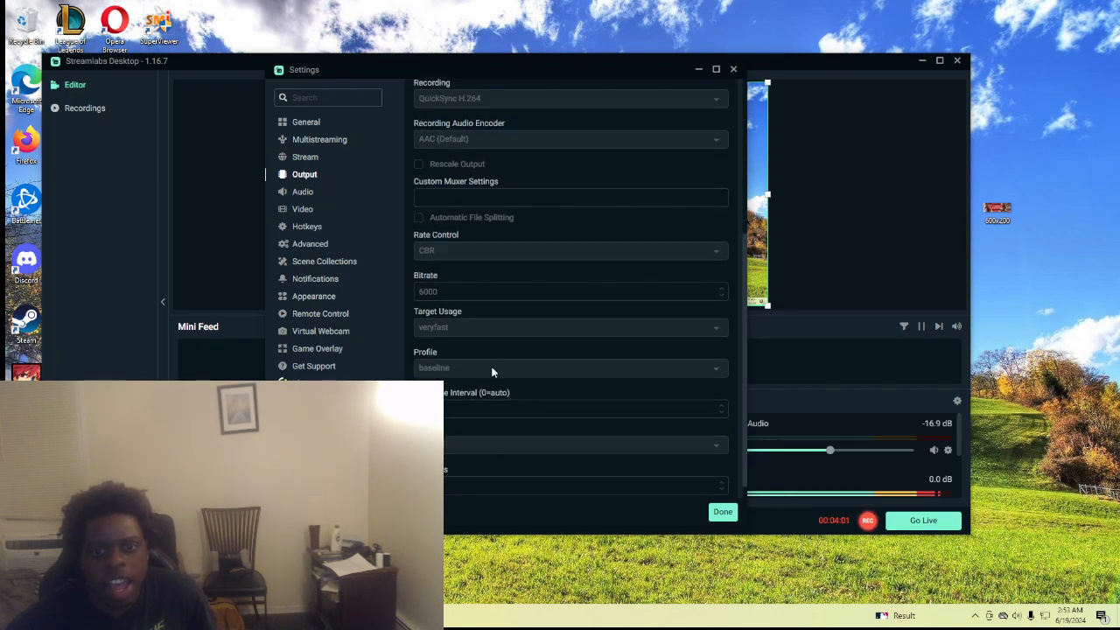
scroll(up, 3)
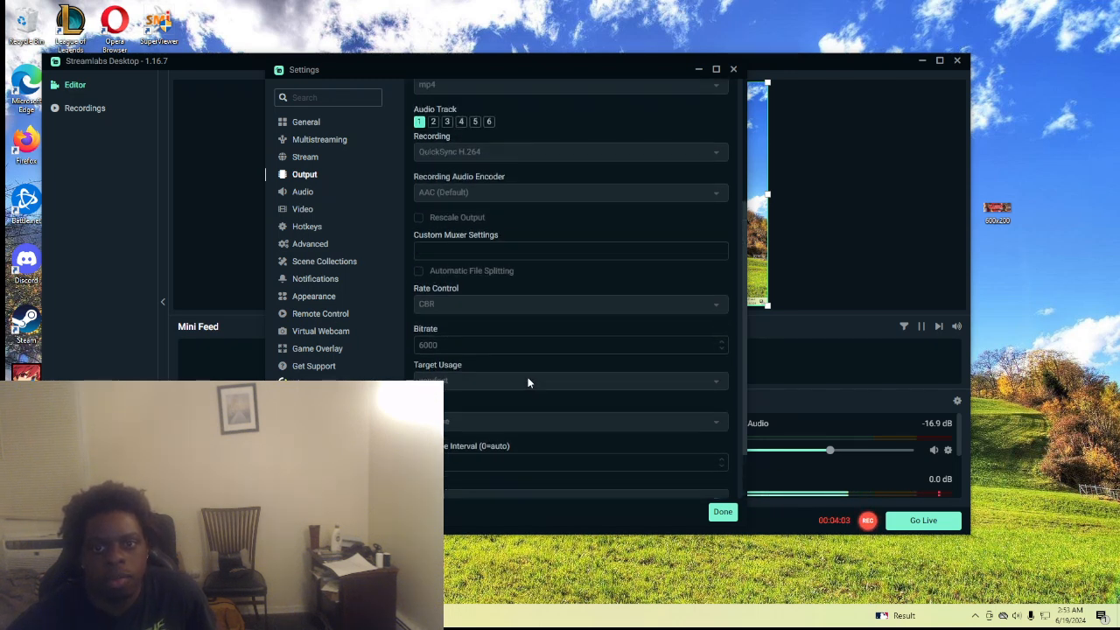
scroll(up, 3)
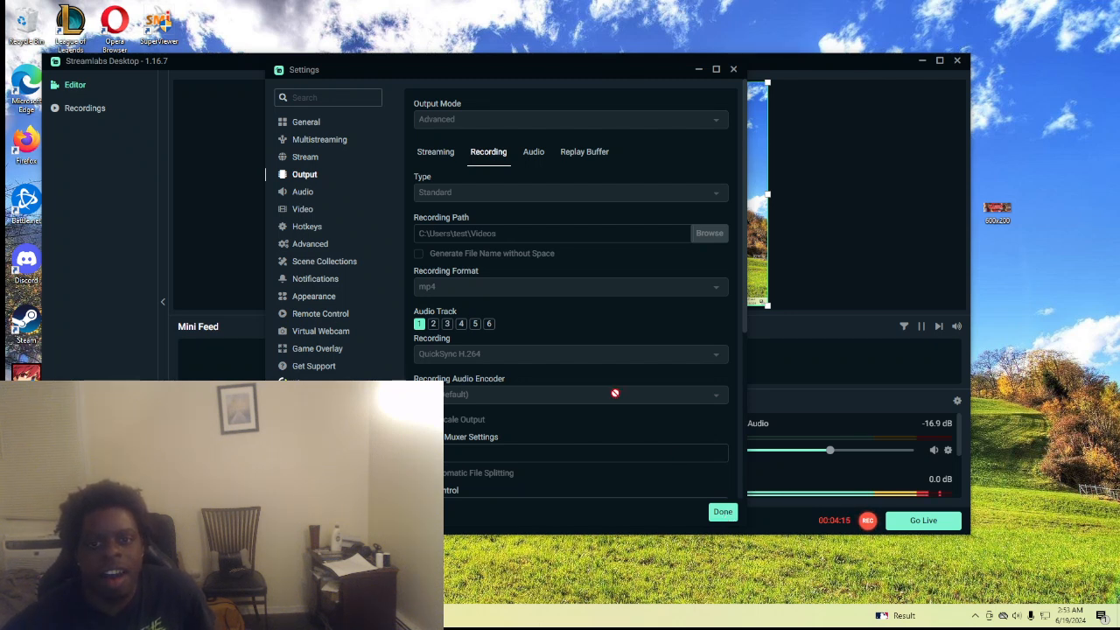
scroll(down, 3)
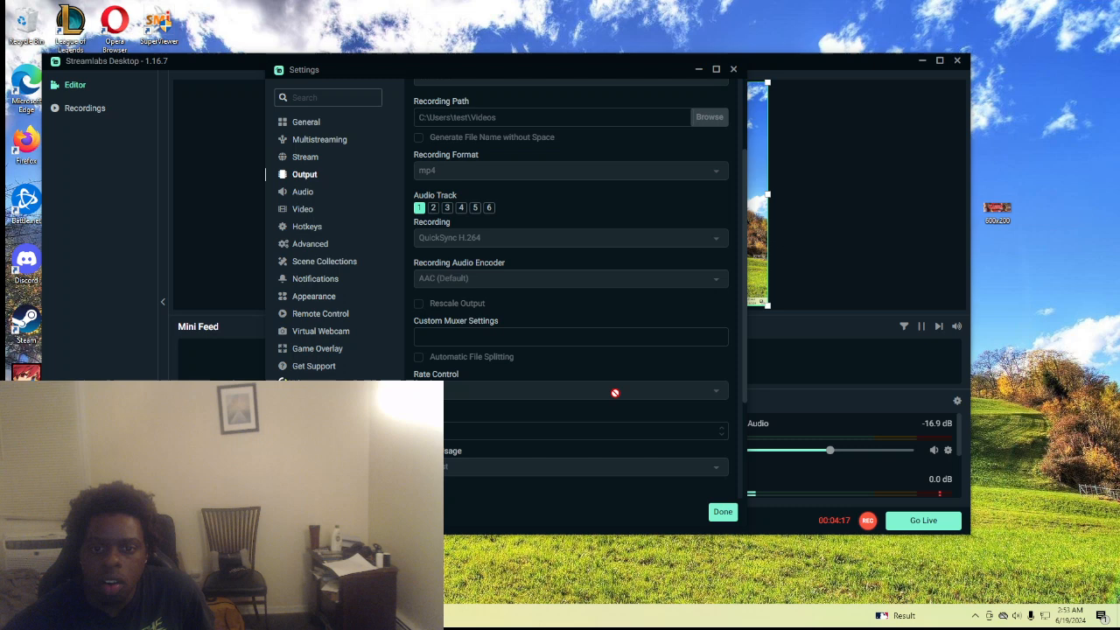
scroll(up, 3)
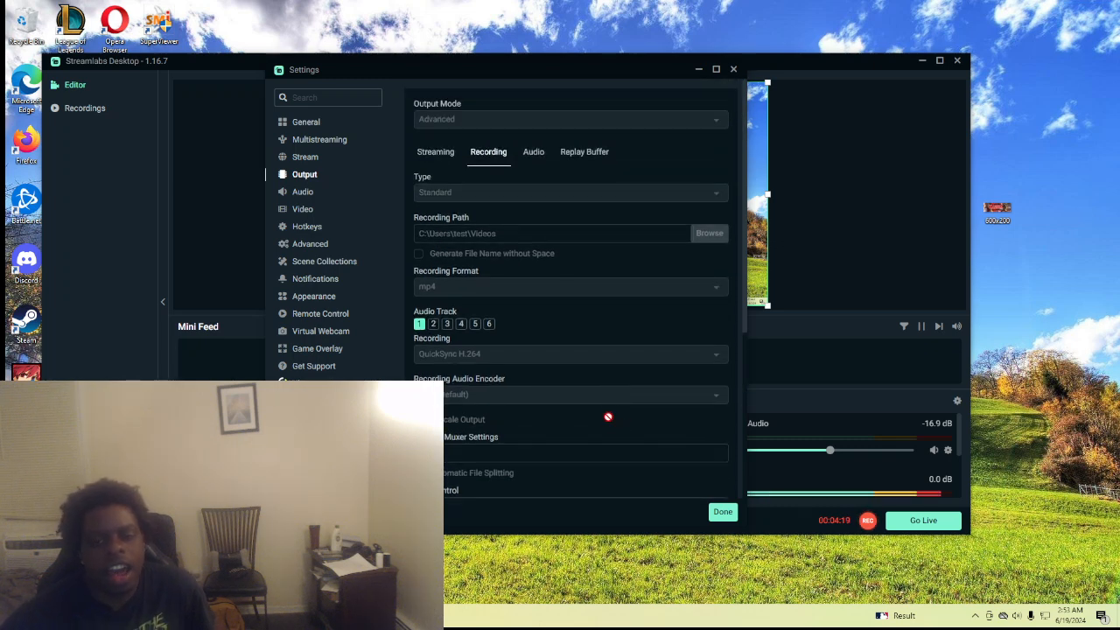
click(721, 511)
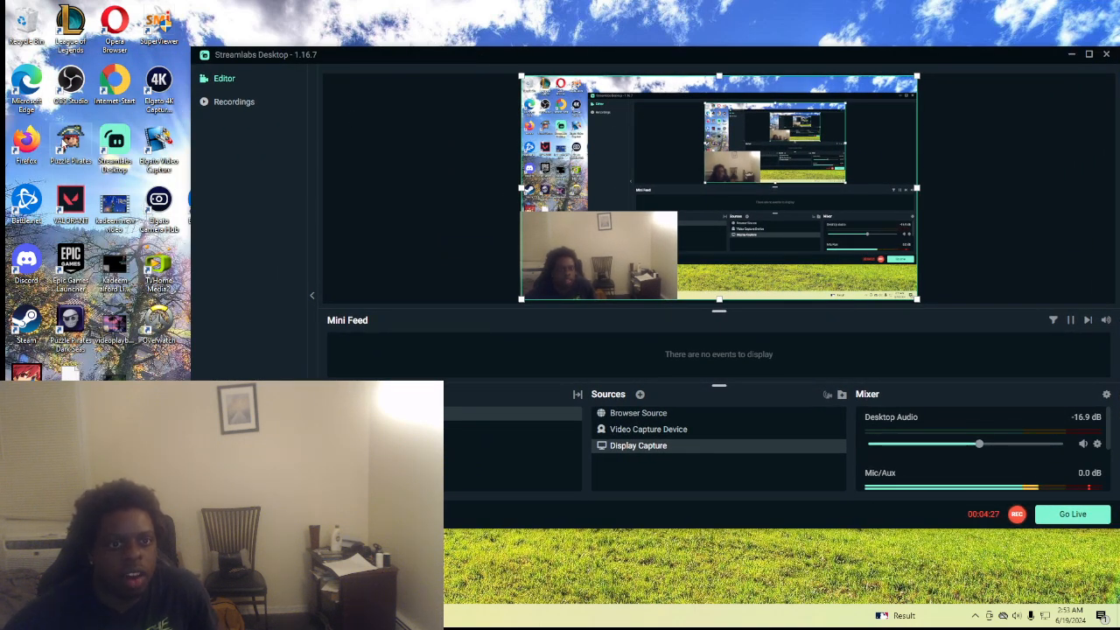
mouse_move(70, 84)
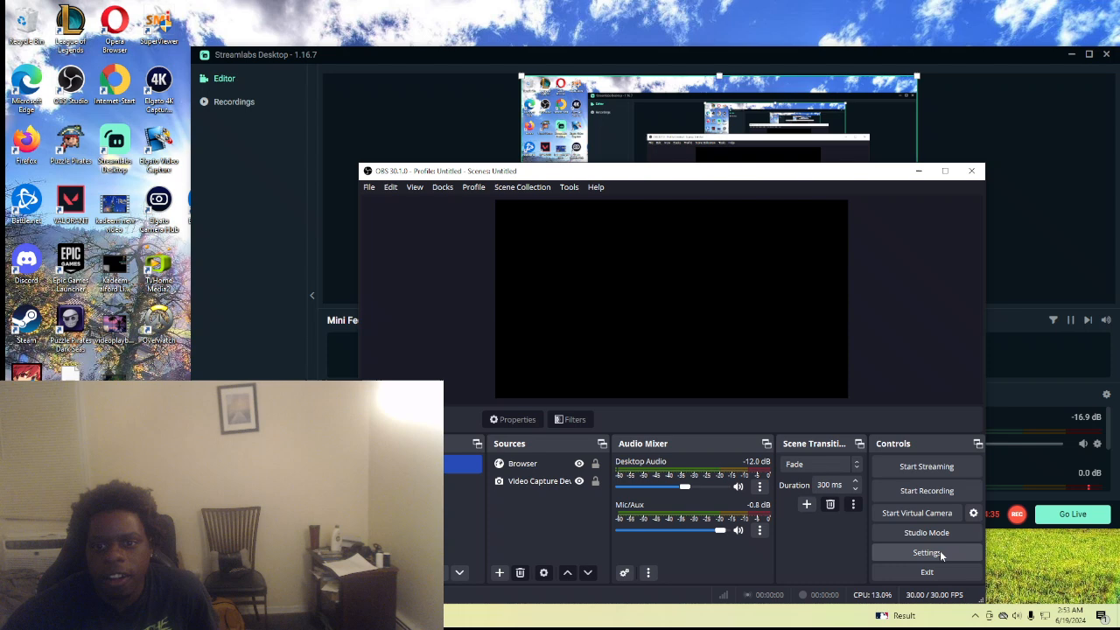
Set OBS Output streaming to QuickSync H.264, CBR 2500 Kbps, Balanced, High, rescale disabled.
click(926, 553)
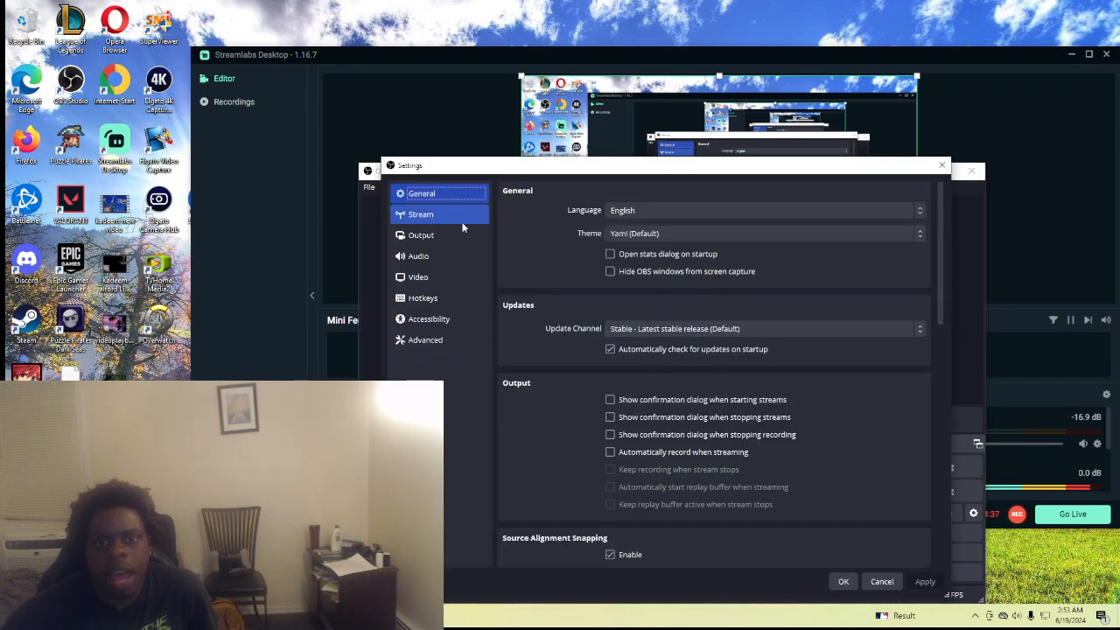
click(420, 234)
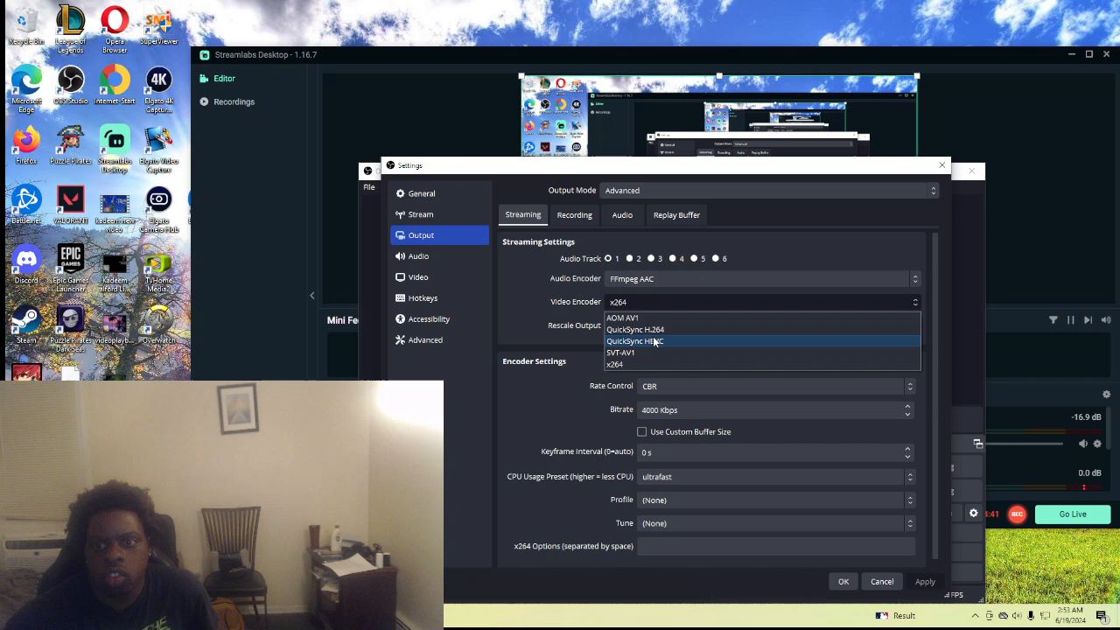
click(633, 329)
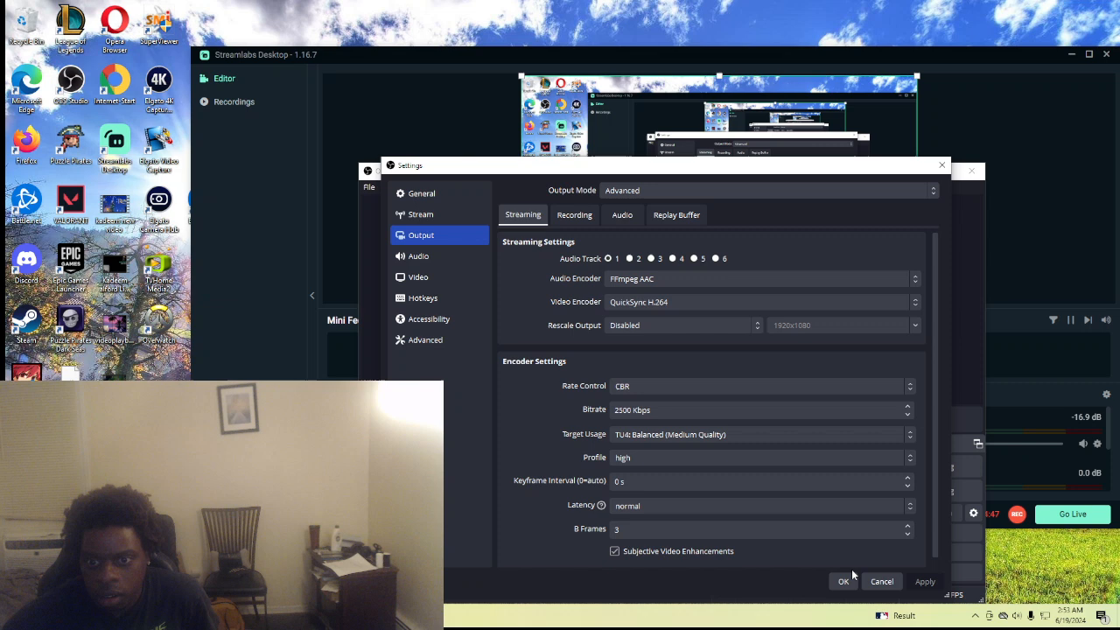
mouse_move(797, 458)
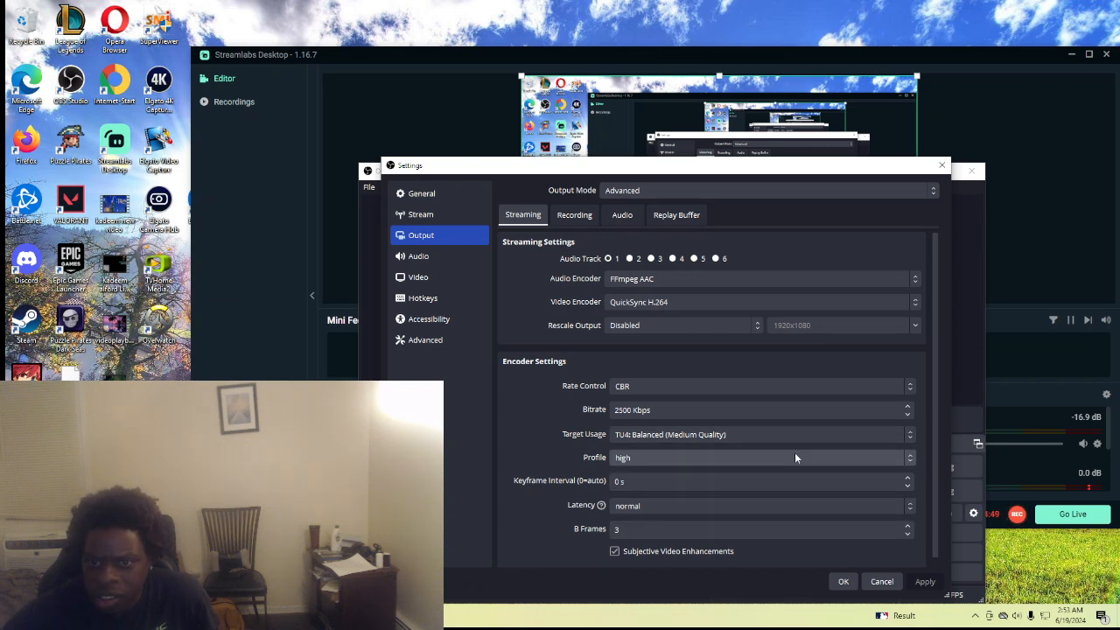
mouse_move(742, 318)
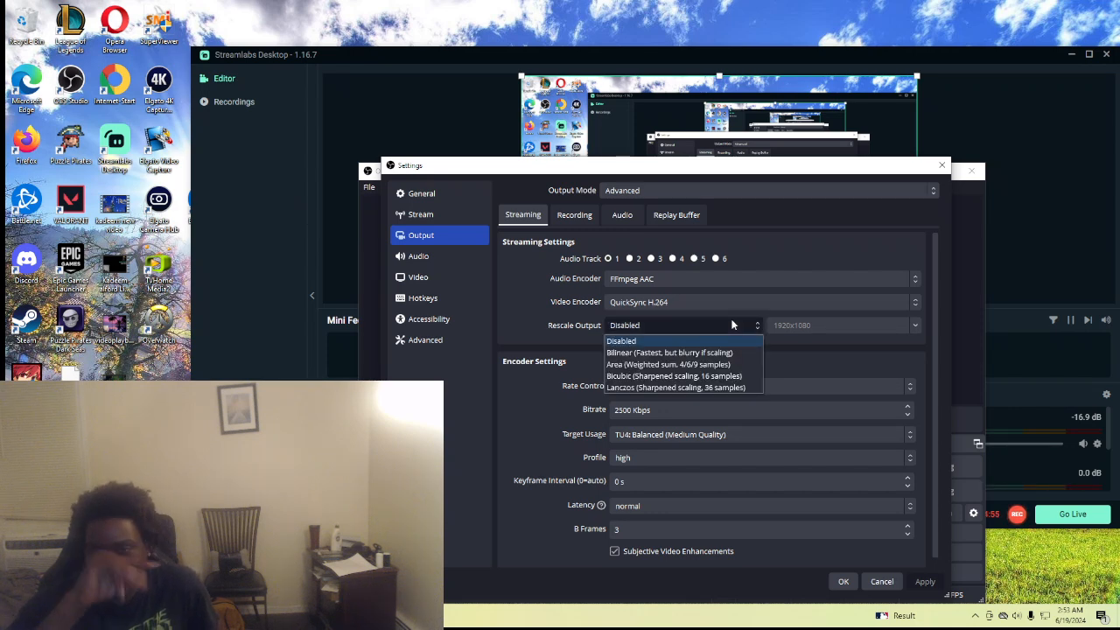
click(620, 340)
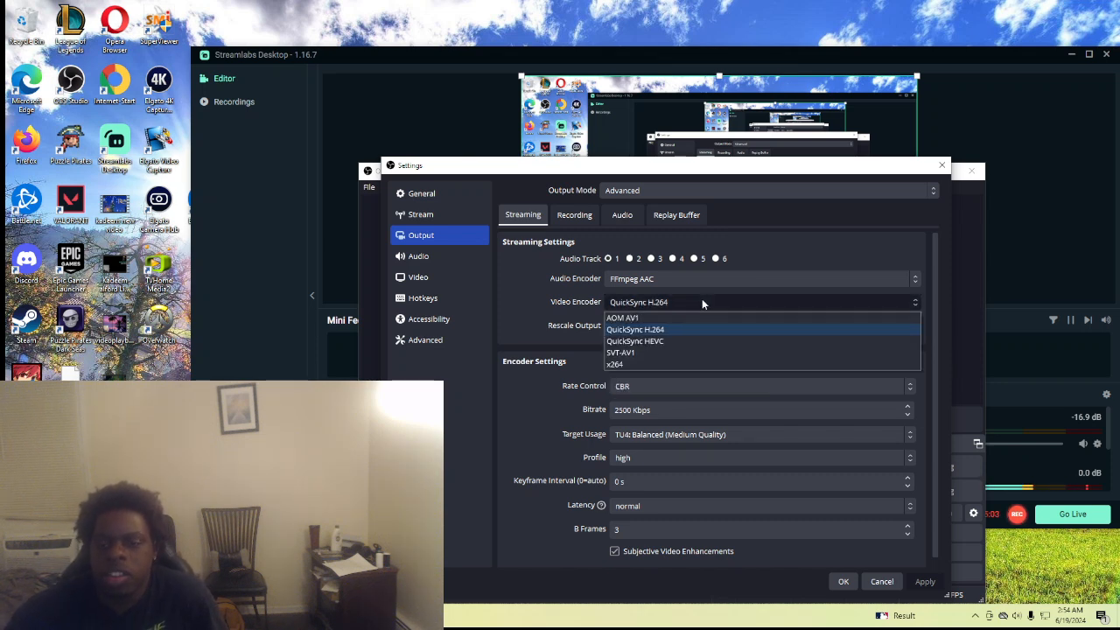
click(636, 329)
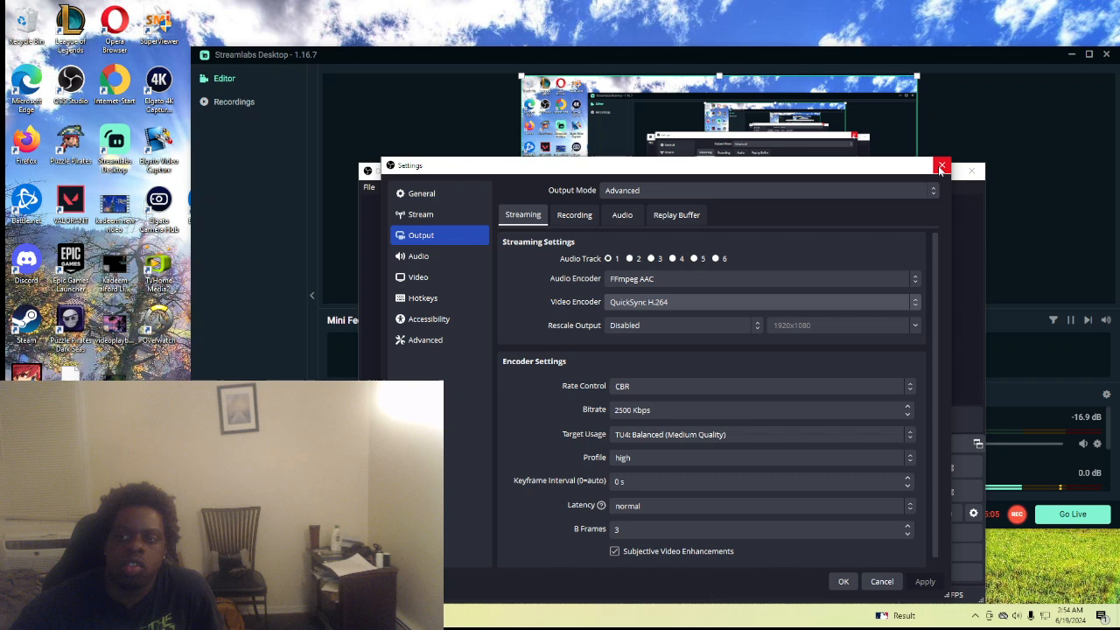
Close the OBS Settings window and OBS Studio, returning to the Streamlabs editor.
click(941, 165)
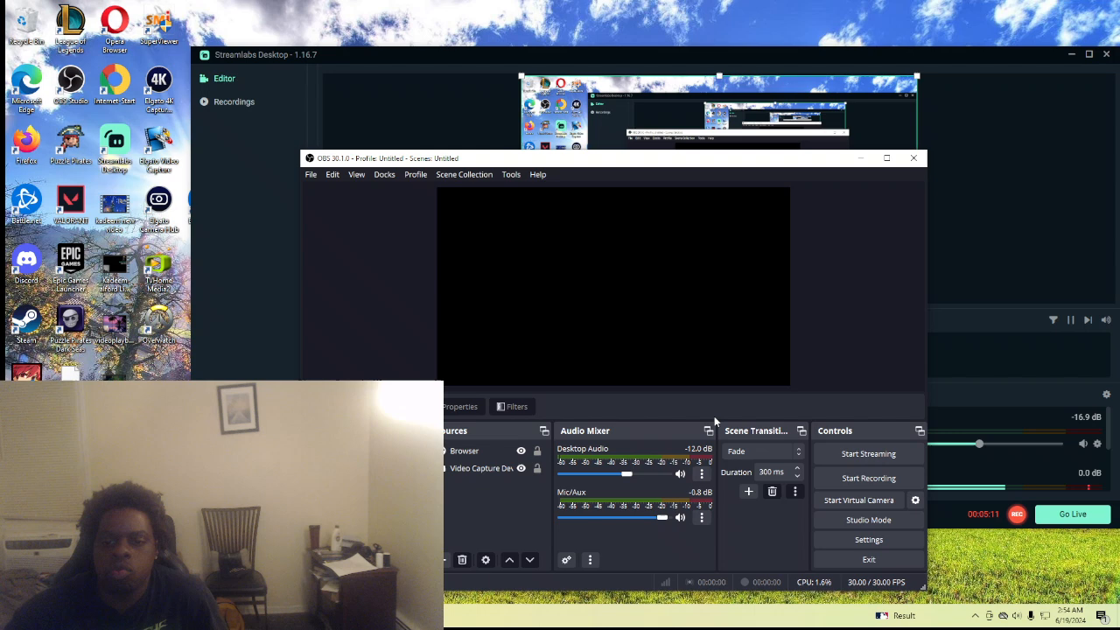
mouse_move(875, 417)
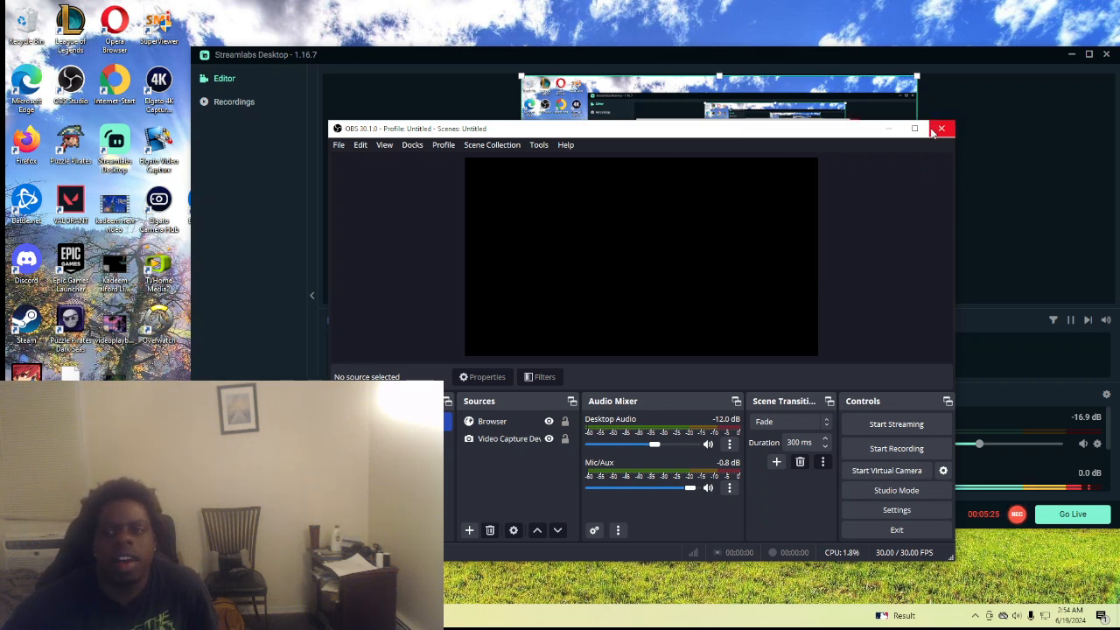
mouse_move(941, 130)
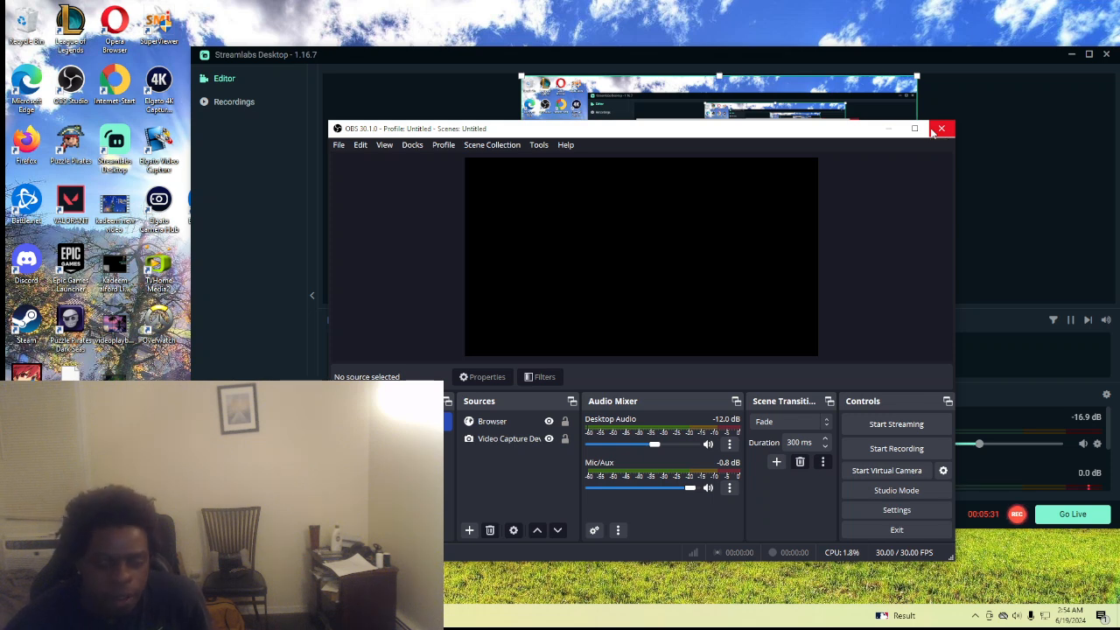
click(941, 130)
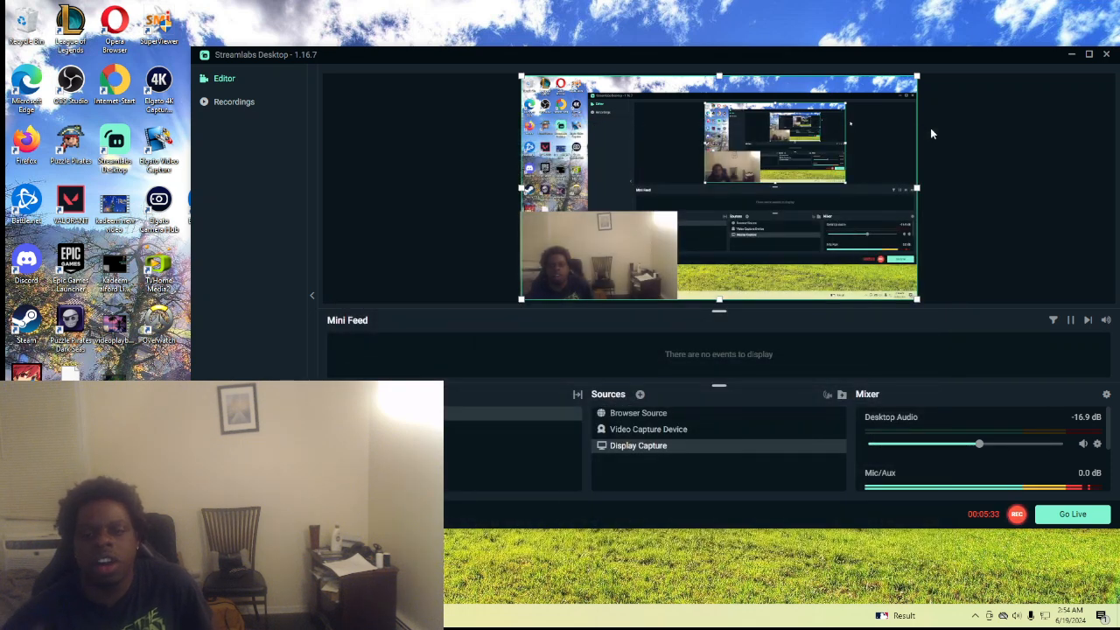